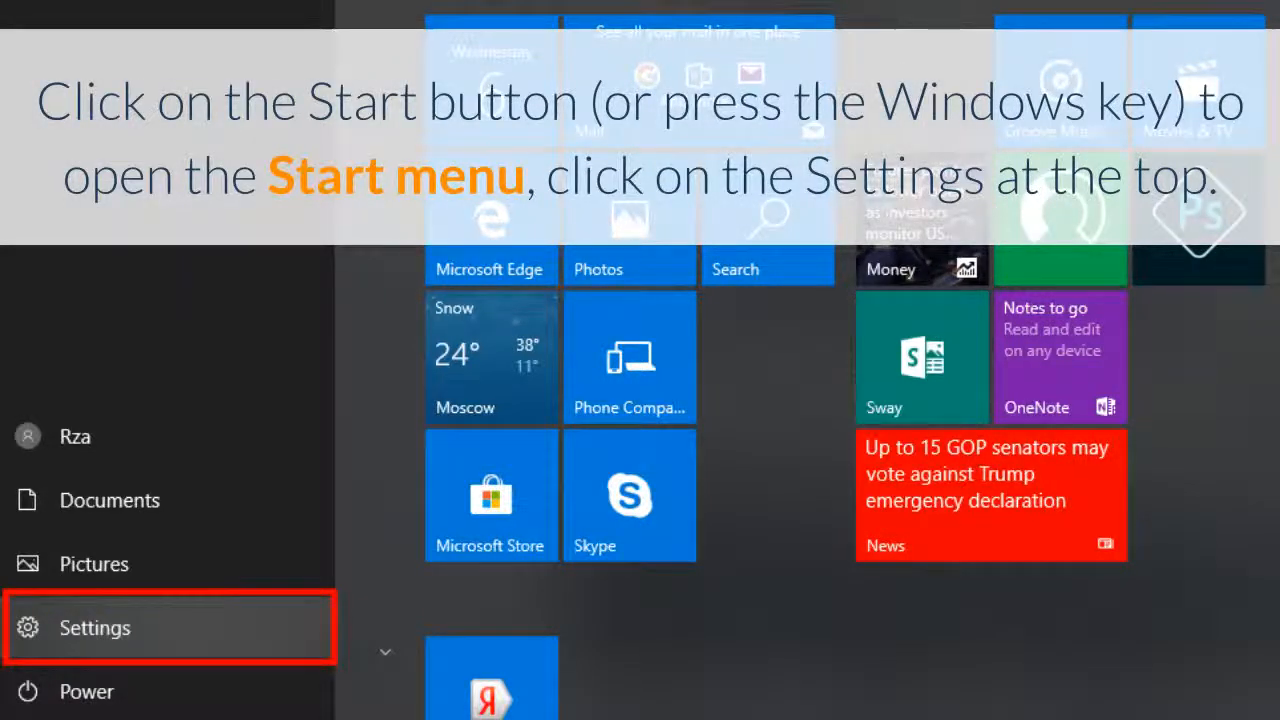
Step: Show the installed apps list sorted by install date to surface recently added programs
left_click(96, 628)
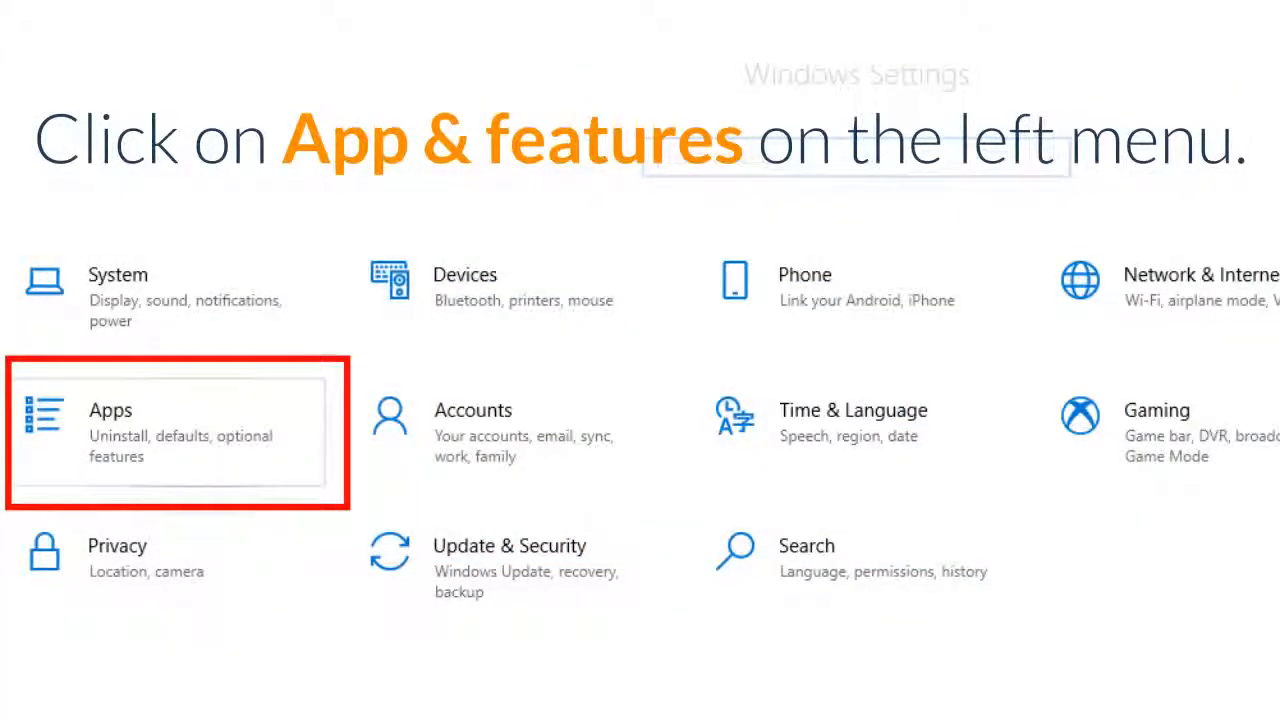
left_click(532, 274)
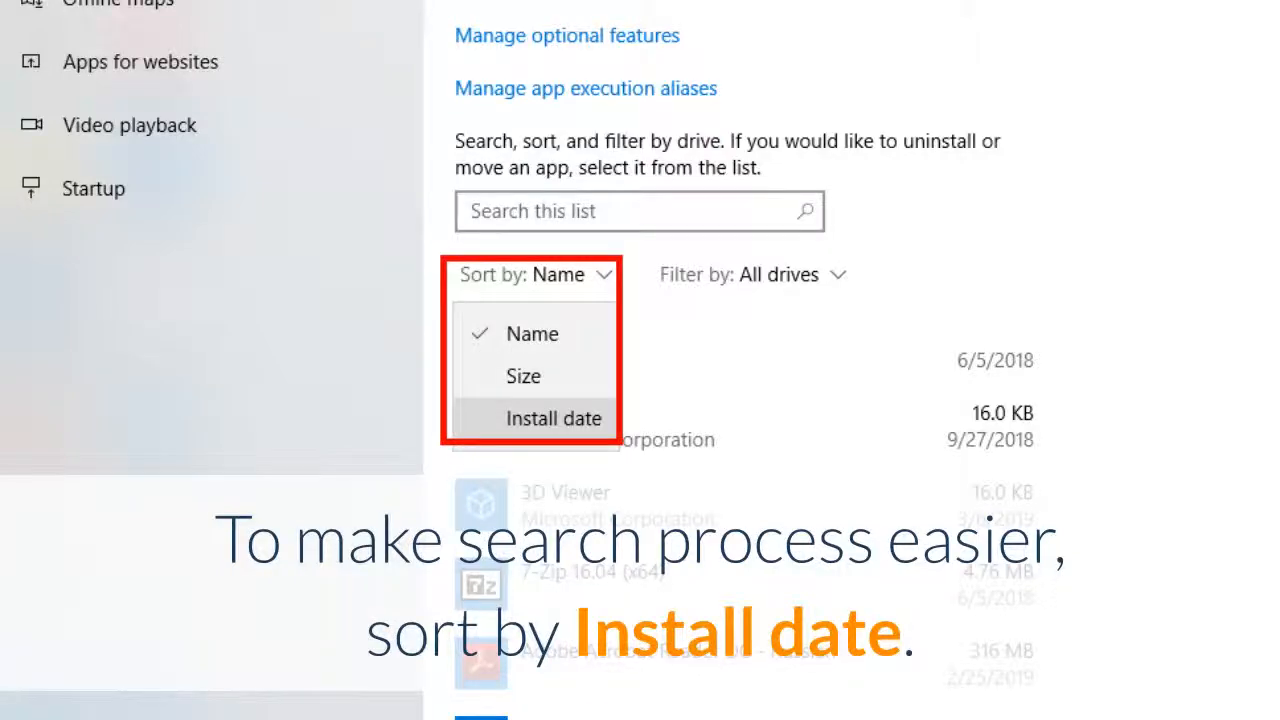
left_click(552, 418)
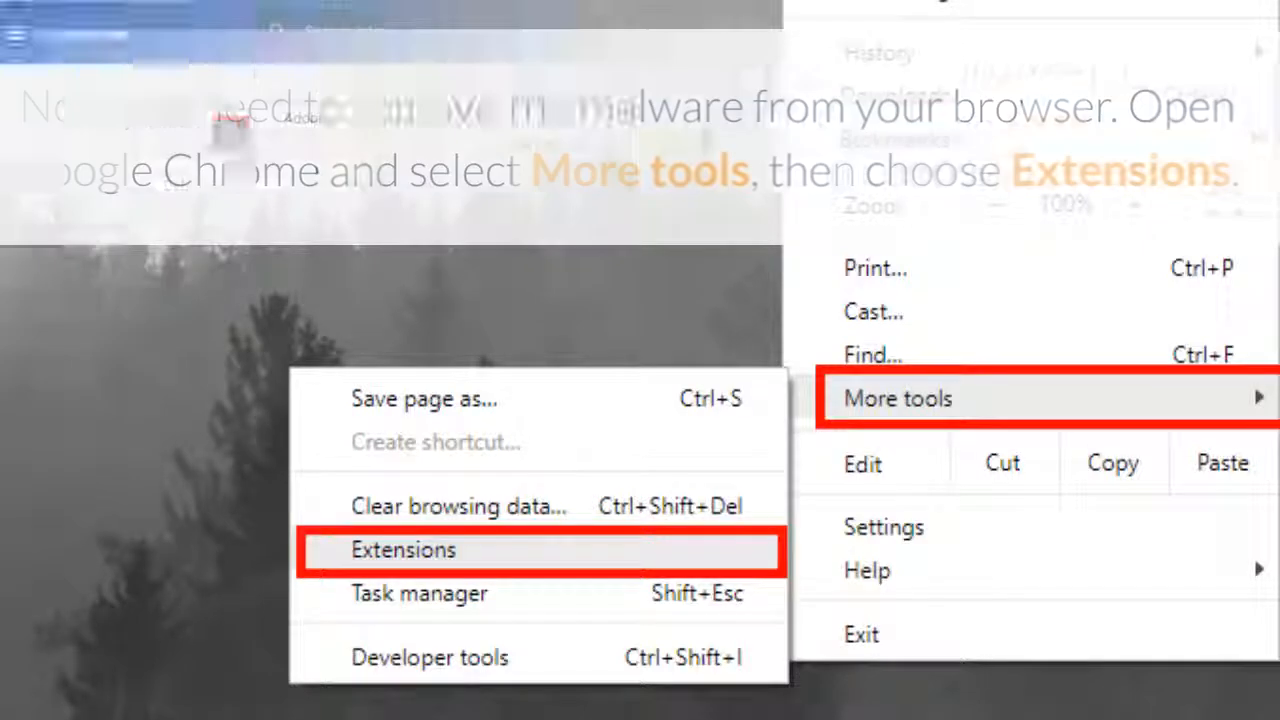
Step: Remove the unrecognized suspicious extension from Chrome's extensions list
left_click(404, 548)
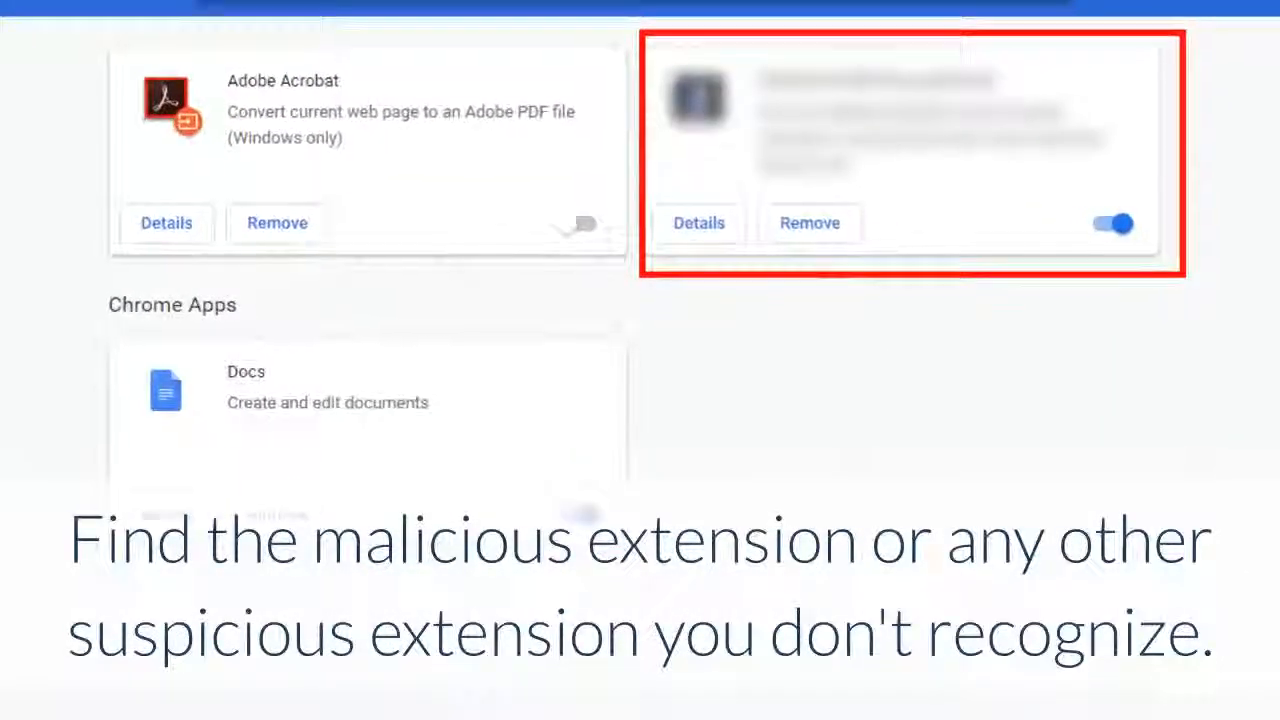
left_click(808, 224)
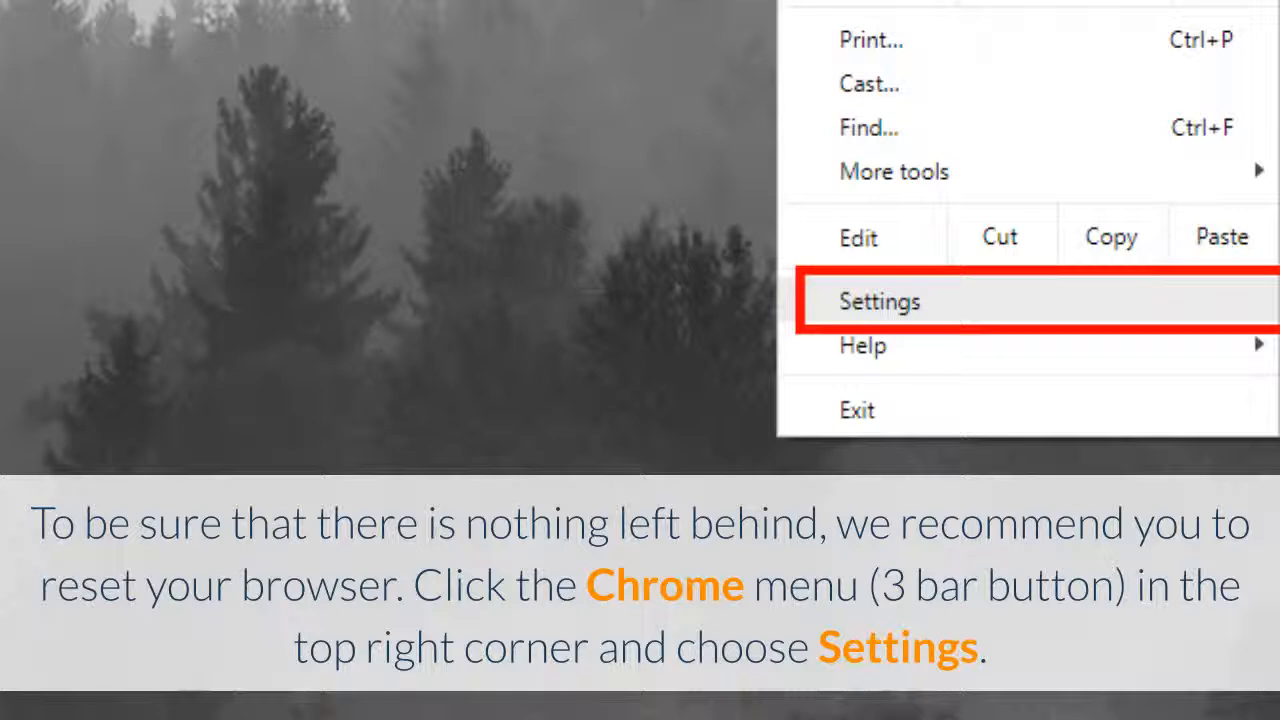
Step: Reset Chrome to its original default settings via the Advanced section and confirm
left_click(878, 300)
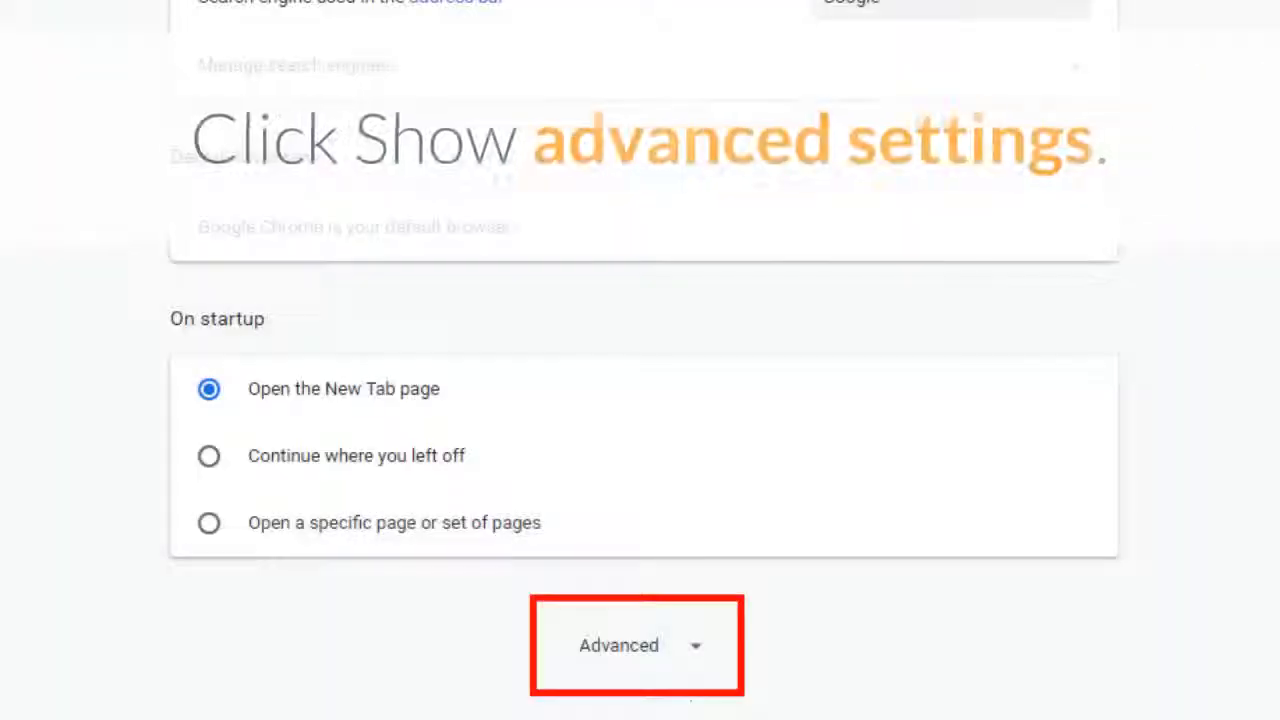
left_click(636, 644)
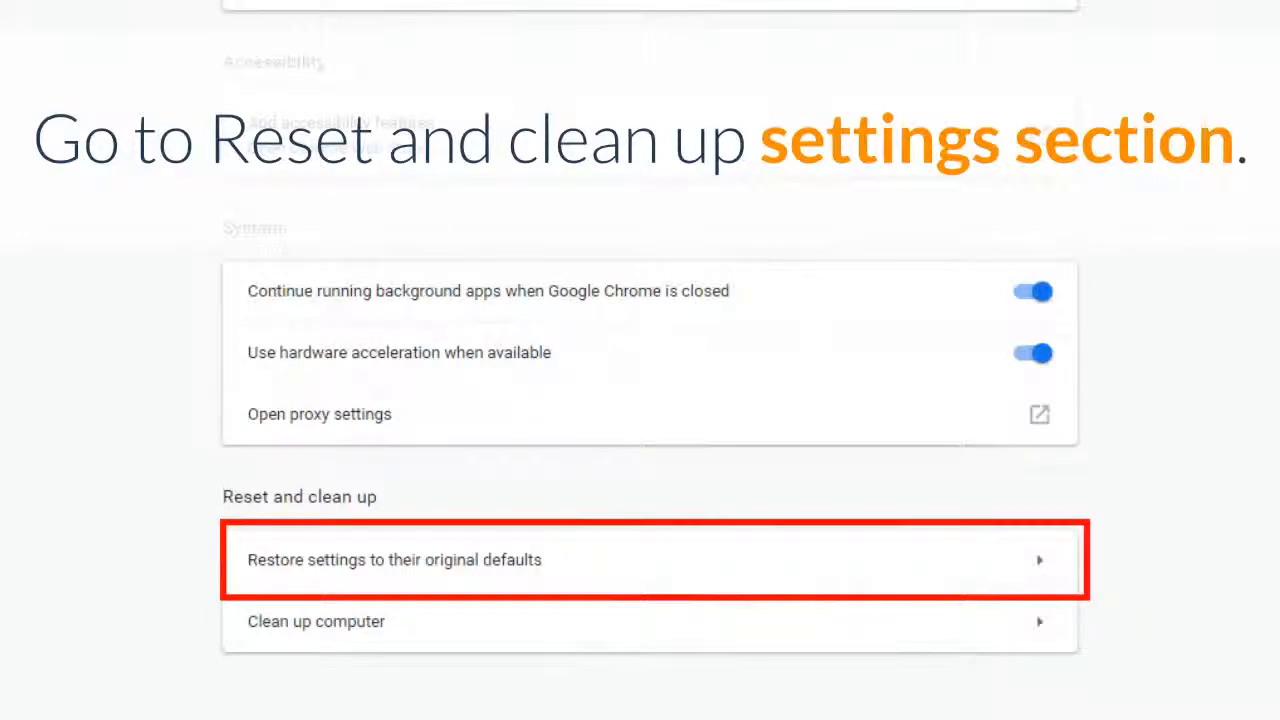
left_click(394, 560)
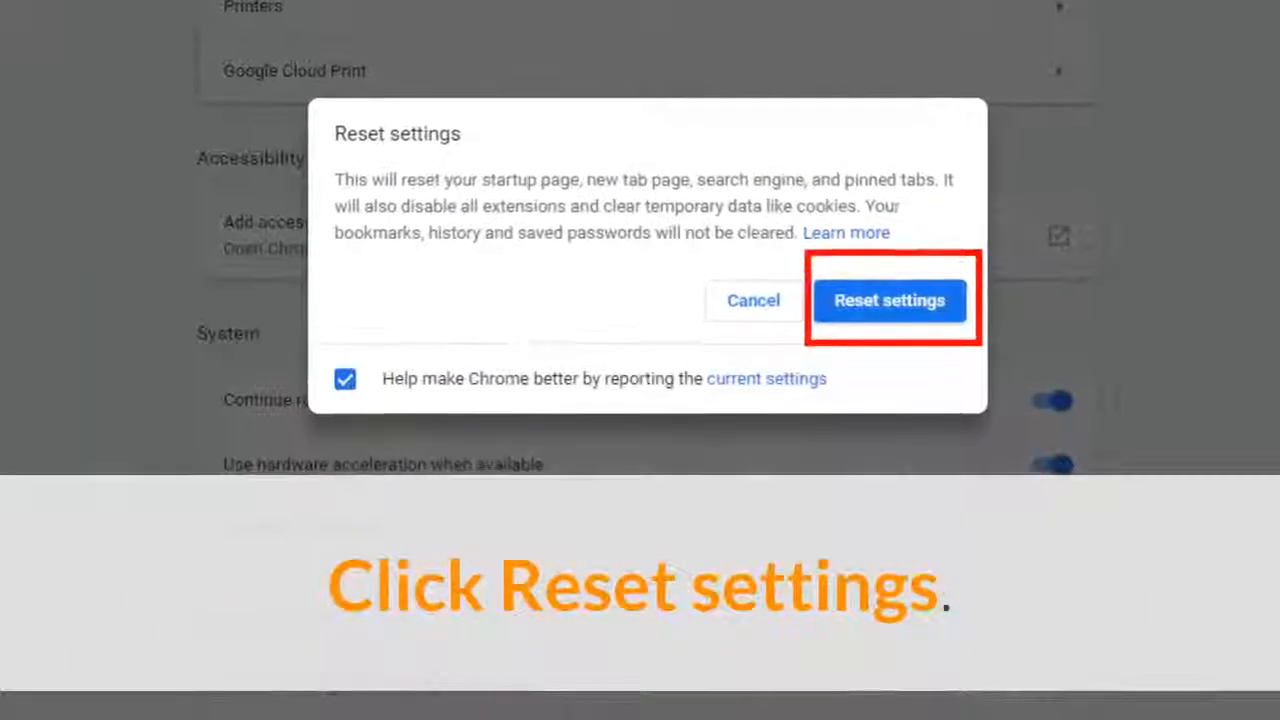
left_click(888, 300)
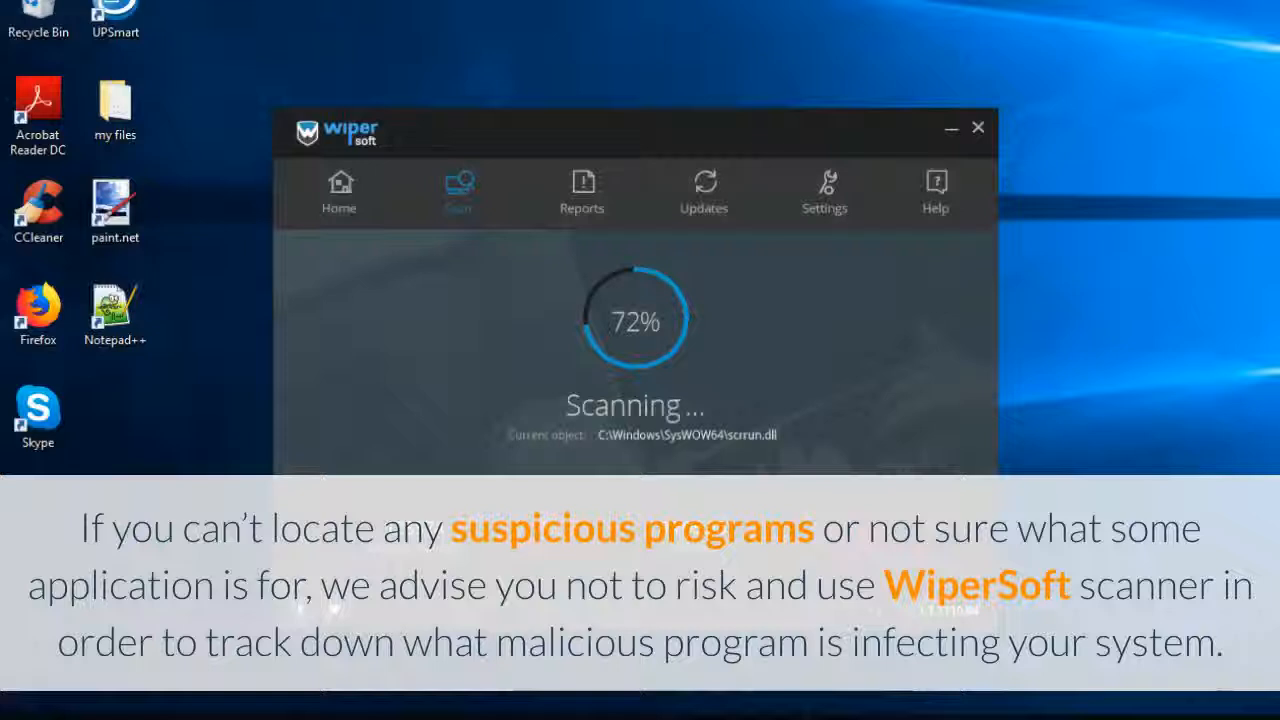